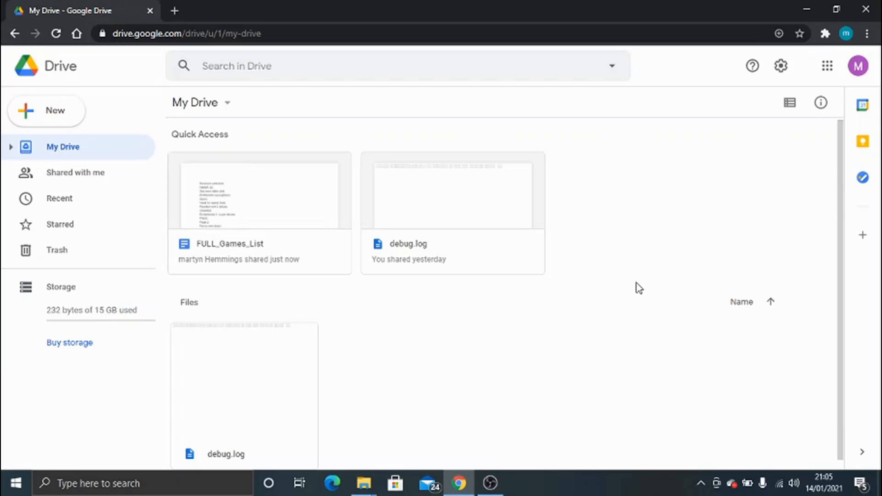
mouse_move(320, 224)
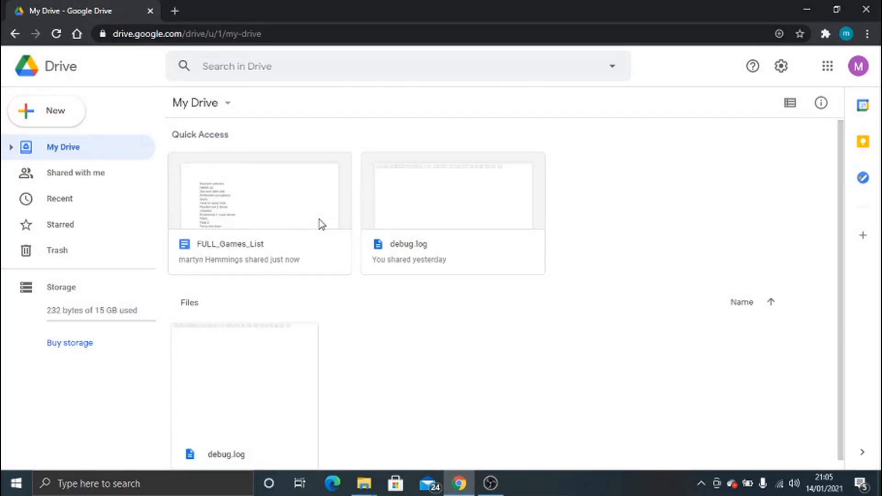
mouse_move(201, 122)
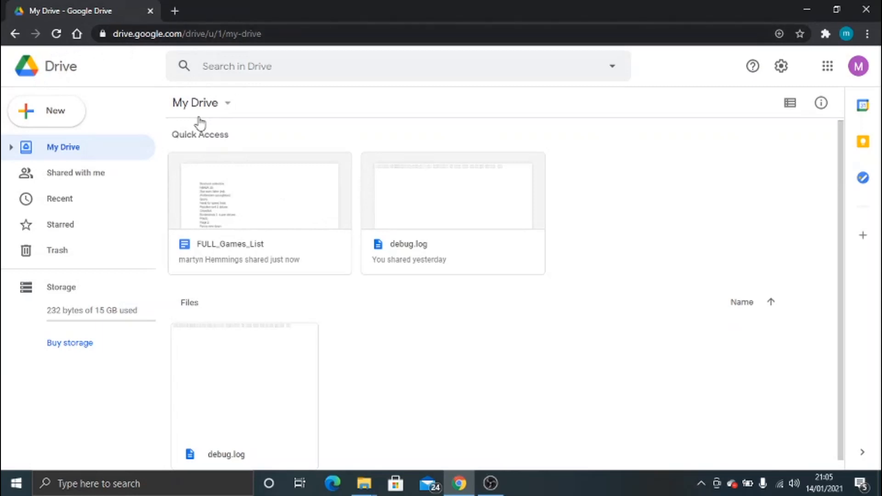
mouse_move(192, 153)
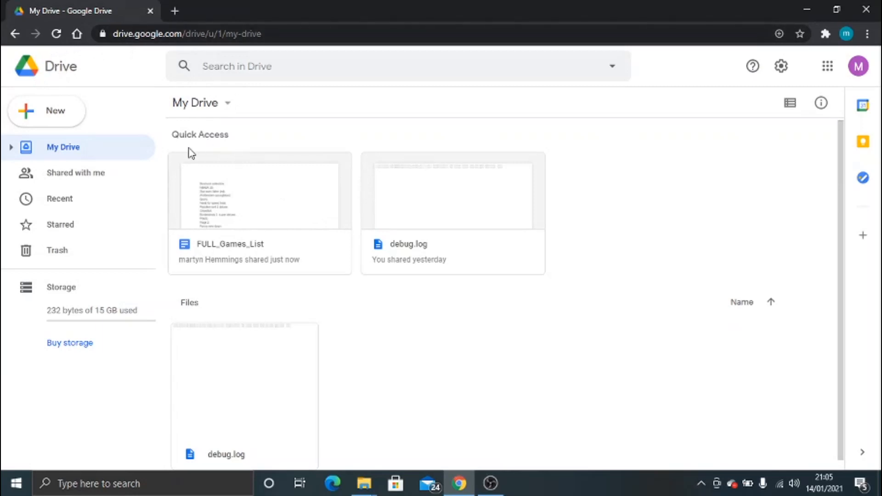
mouse_move(95, 142)
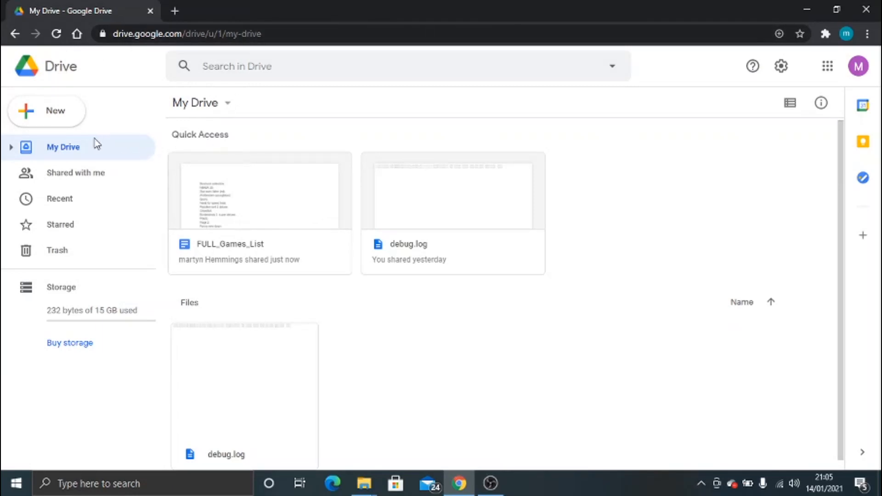
mouse_move(101, 175)
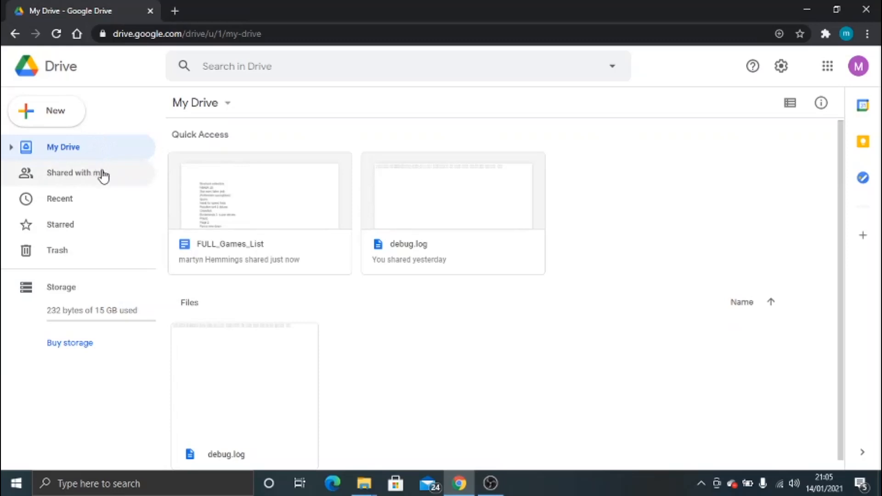
Open the 'Shared with me' list showing the FULL_Games_List document.
left_click(75, 172)
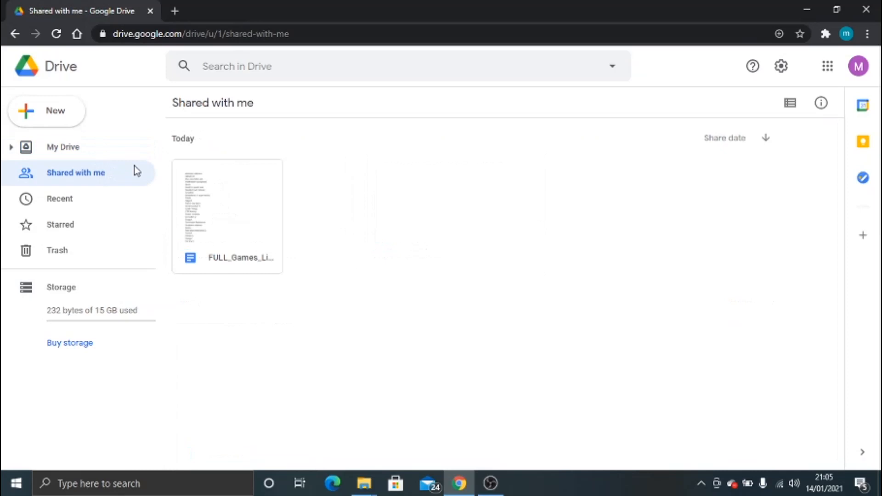
mouse_move(320, 171)
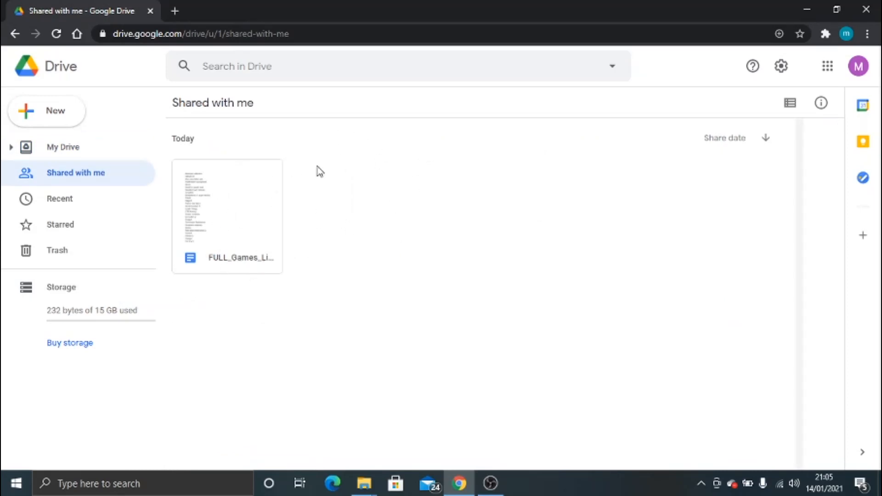
mouse_move(232, 172)
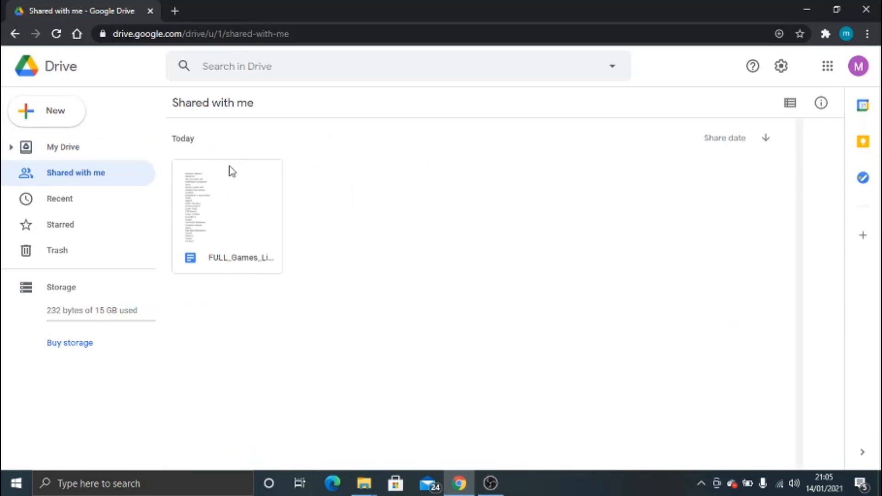
mouse_move(226, 218)
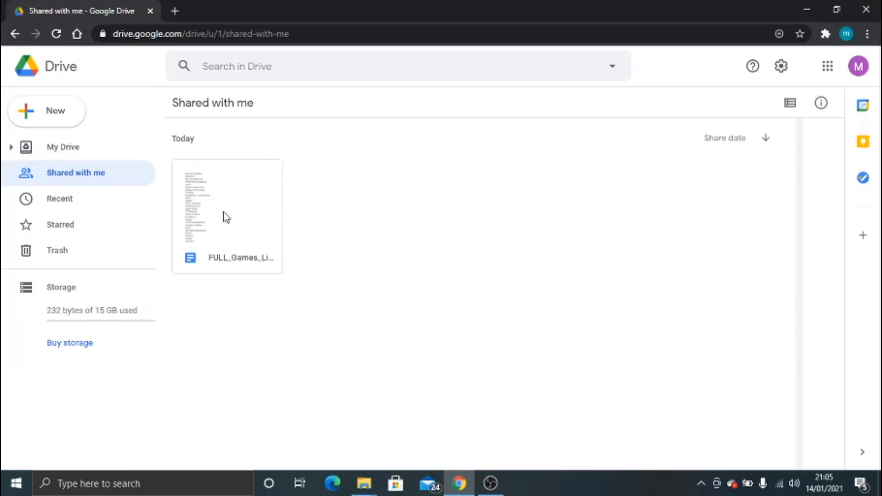
Remove the FULL_Games_List document from Shared with me via its context menu.
right_click(225, 214)
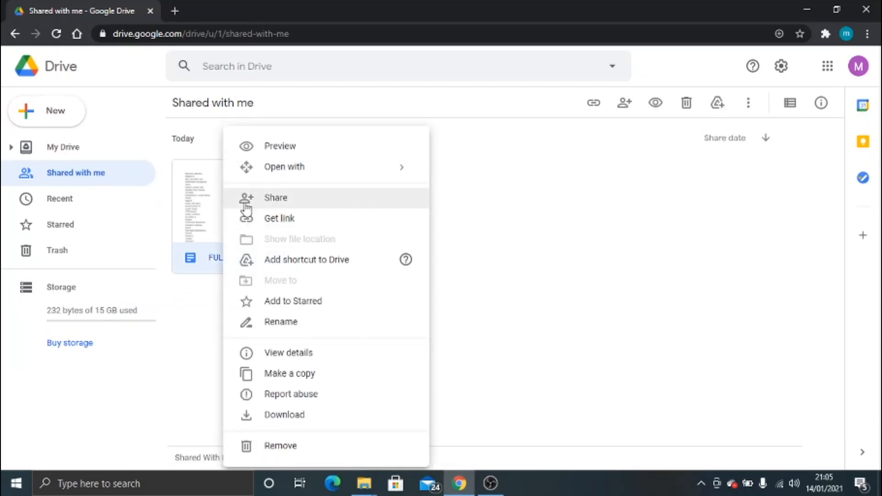
mouse_move(304, 218)
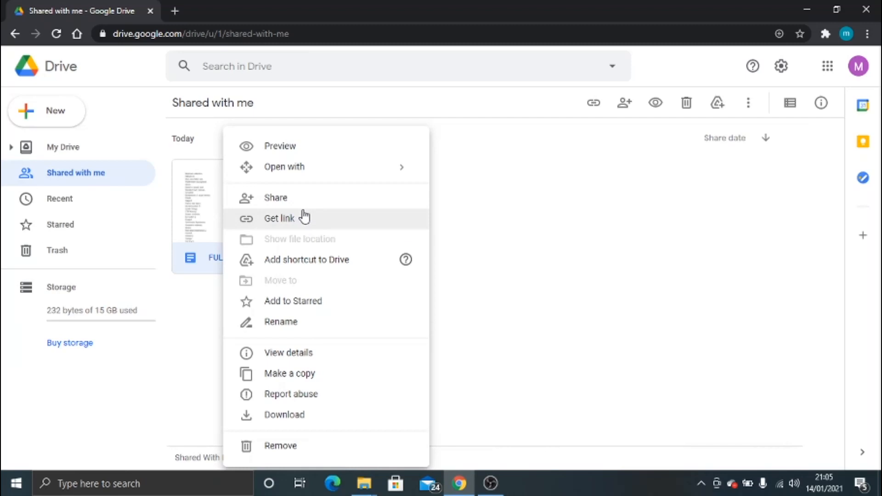
mouse_move(308, 251)
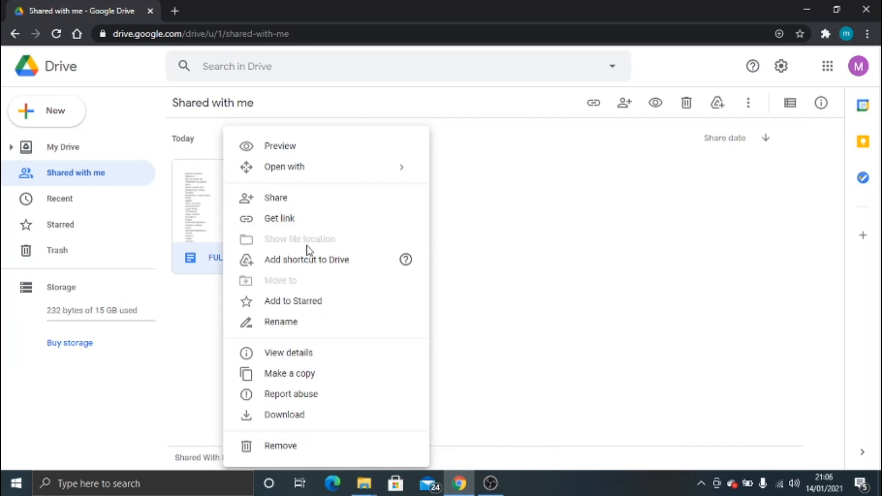
mouse_move(315, 399)
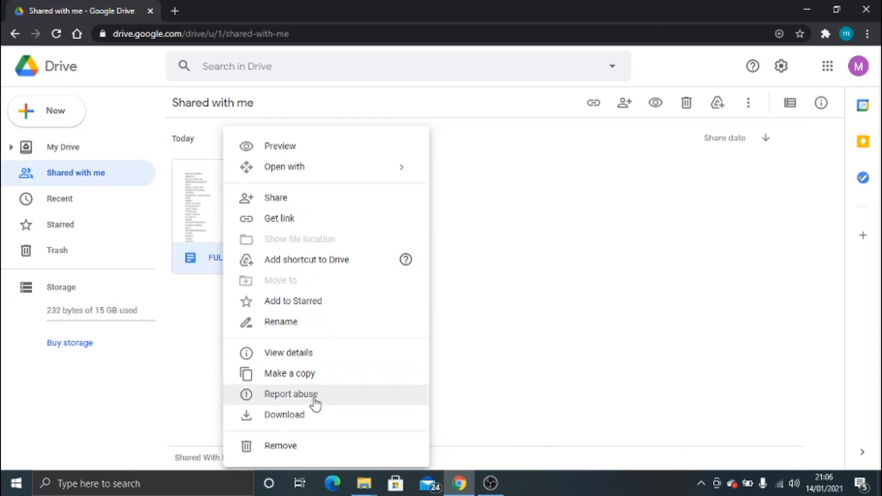
mouse_move(298, 445)
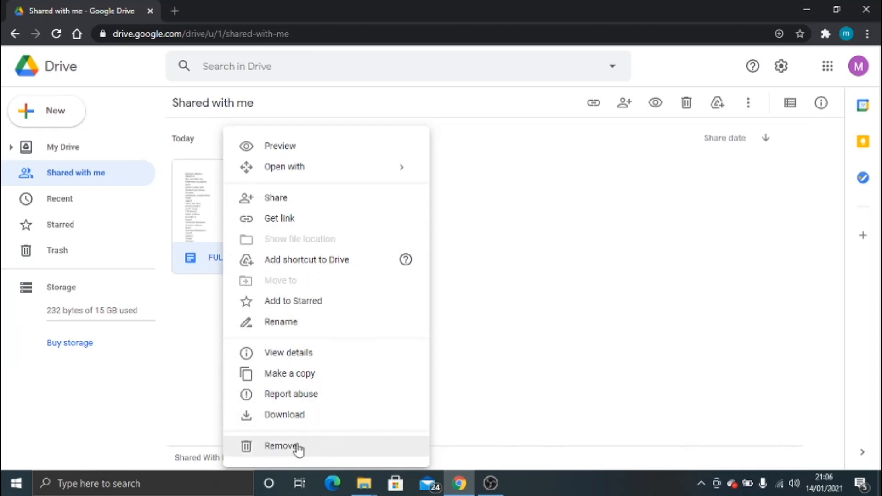
left_click(284, 446)
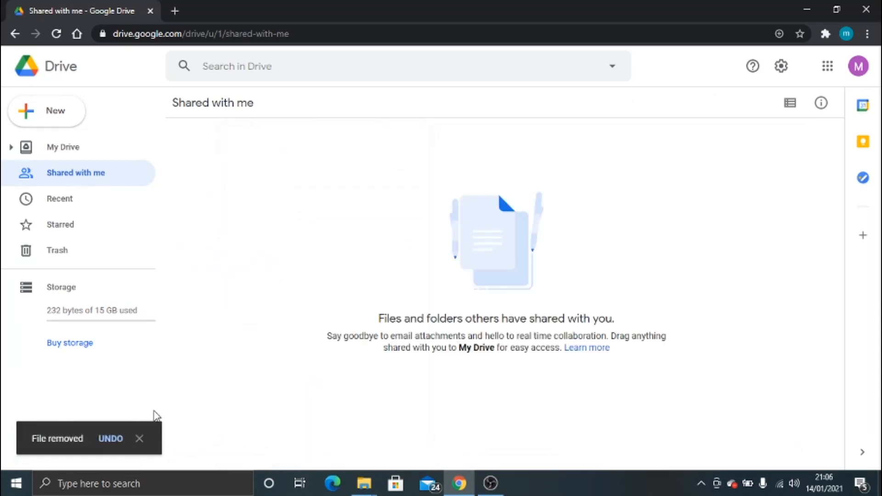
mouse_move(76, 151)
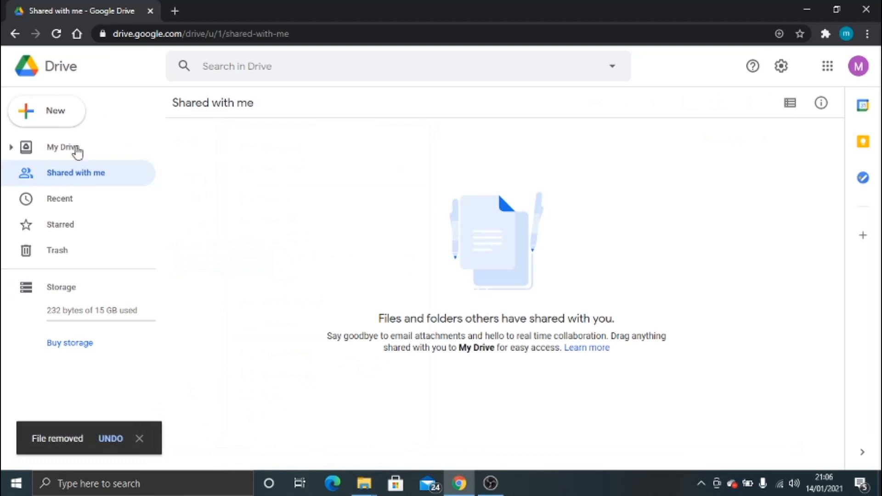
mouse_move(572, 274)
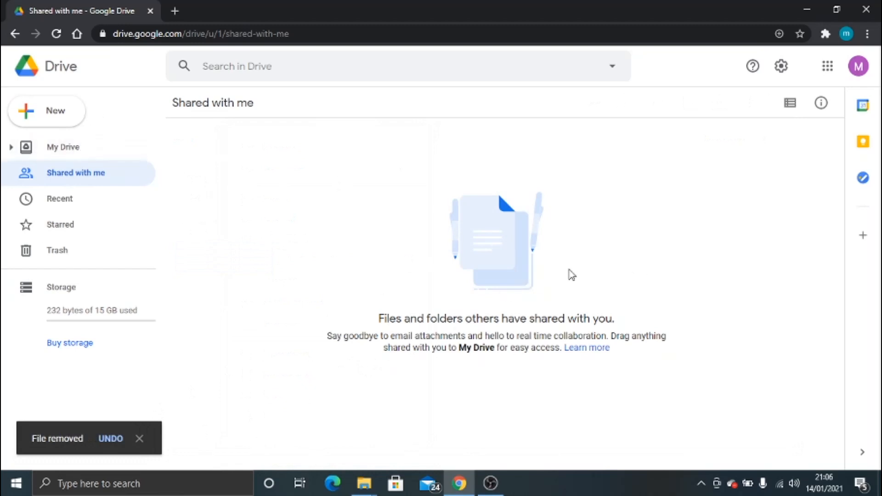
mouse_move(110, 142)
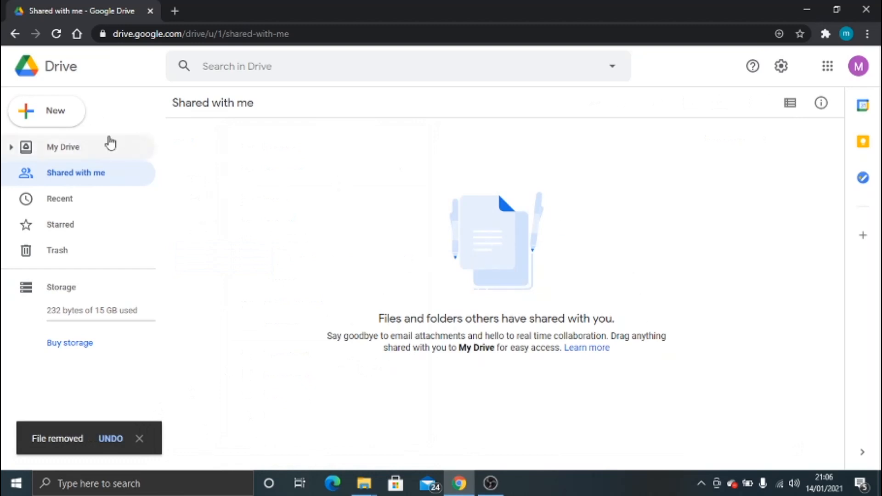
Go to My Drive and confirm Quick Access shows only debug.log.
left_click(63, 147)
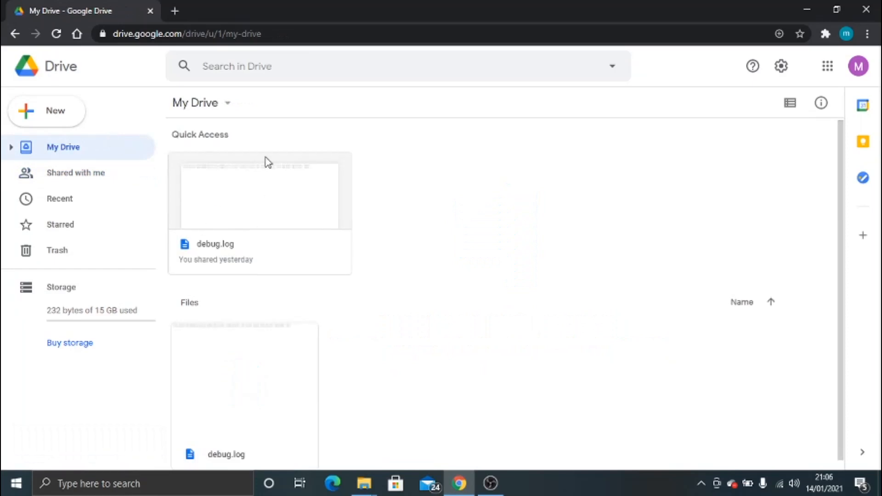
mouse_move(83, 152)
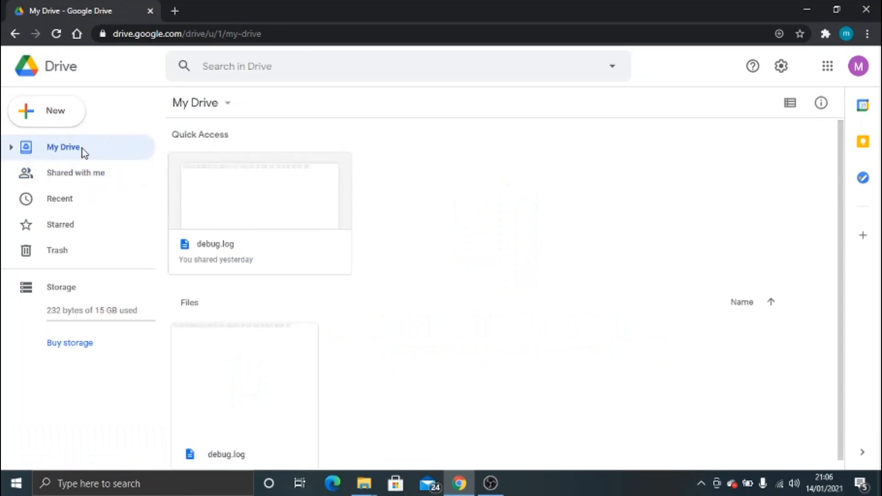
mouse_move(139, 316)
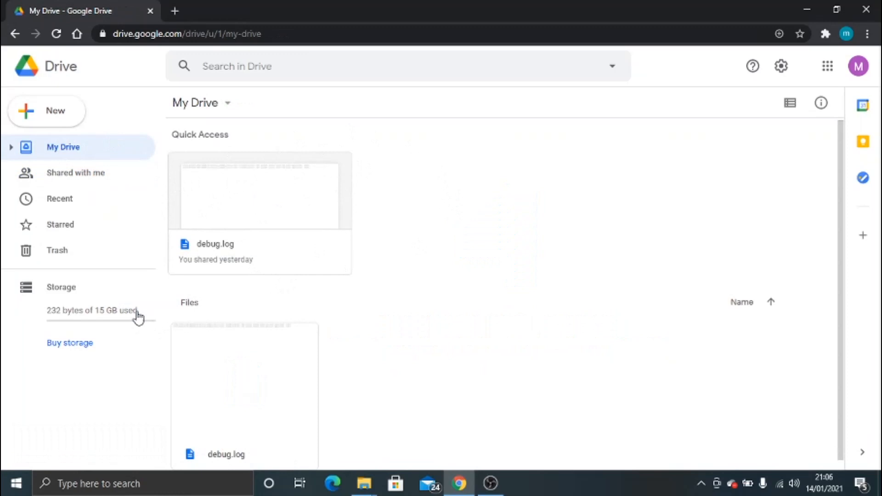
mouse_move(280, 235)
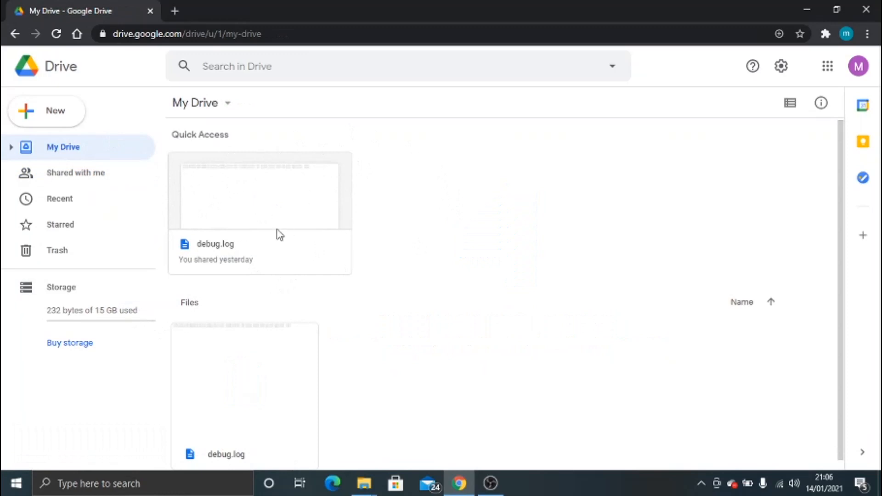